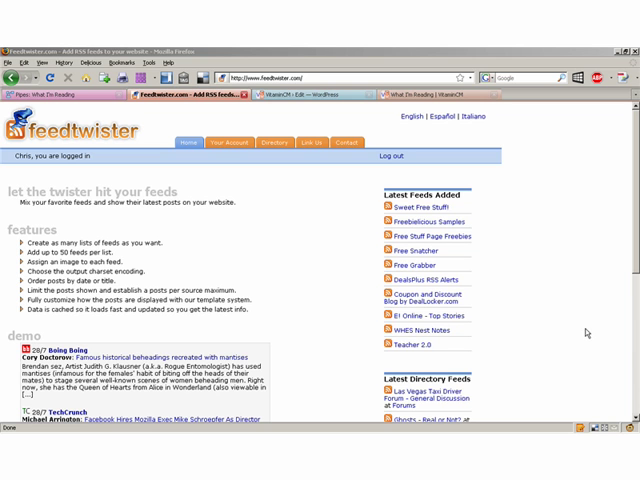
# Step: Get the What I'm Reading pipe's output as an RSS feed link
pyautogui.click(50, 94)
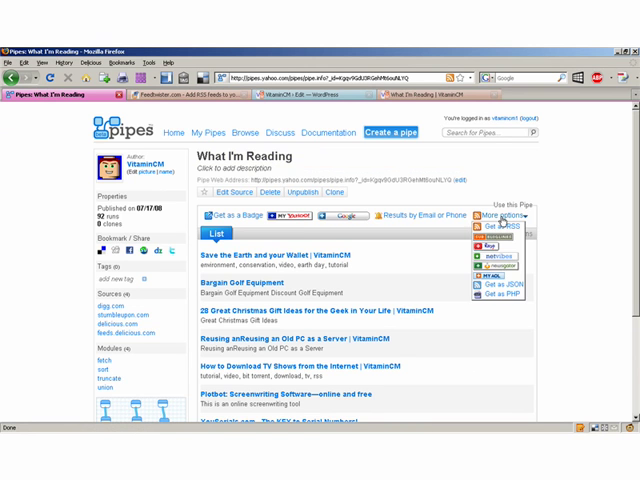
pyautogui.click(502, 228)
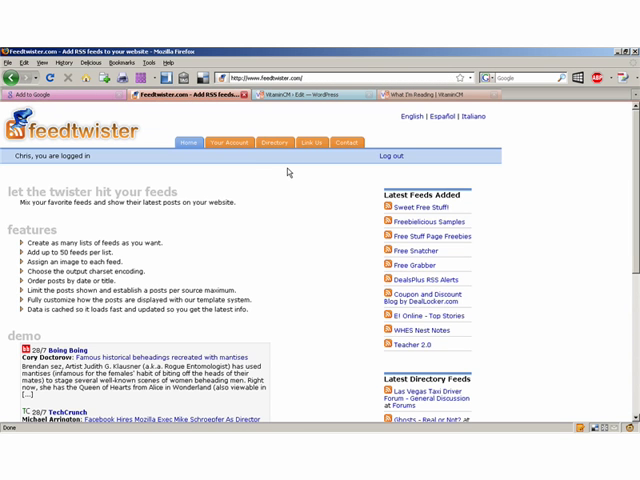
# Step: Create a list titled 'My Bookmarks' from the pipe RSS URL ending '_render=rss'
pyautogui.click(228, 142)
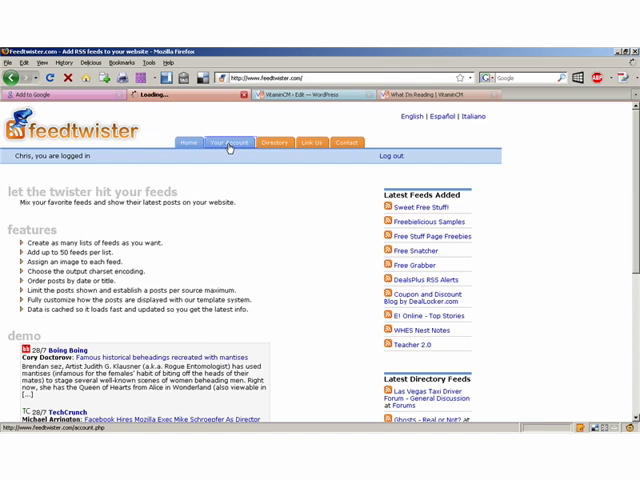
pyautogui.click(228, 142)
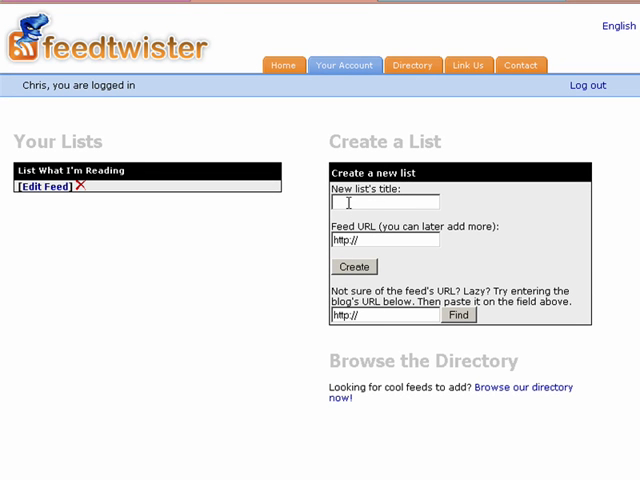
pyautogui.write('My Bookmarks')
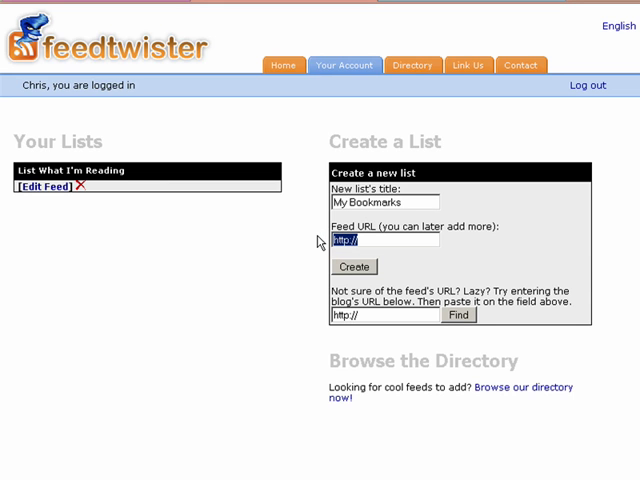
pyautogui.write('f6ouNLYQ&_render=rss')
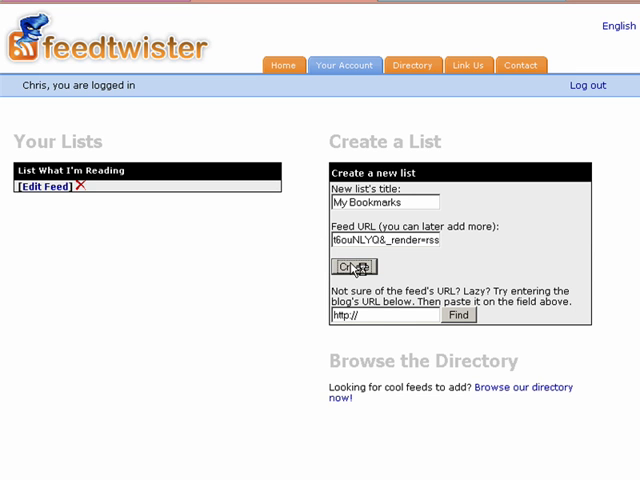
pyautogui.click(352, 266)
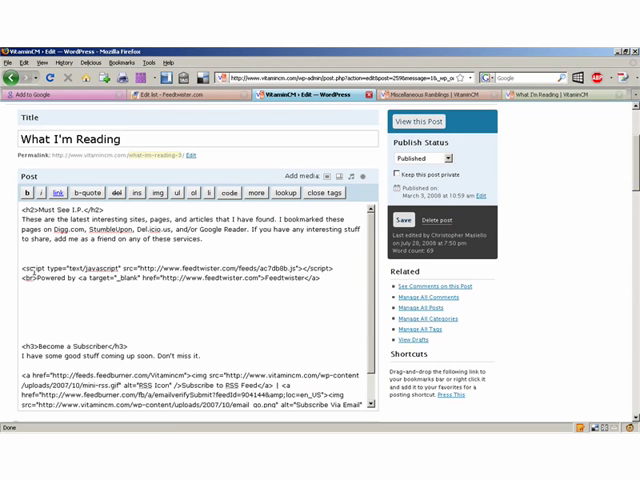
pyautogui.moveTo(322, 164)
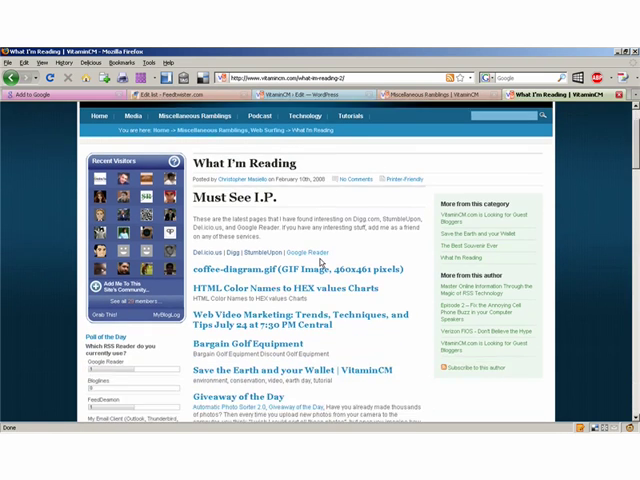
# Step: Scroll down the live post to review the embedded feed items, including Digital Inspiration entries
pyautogui.scroll(-3)
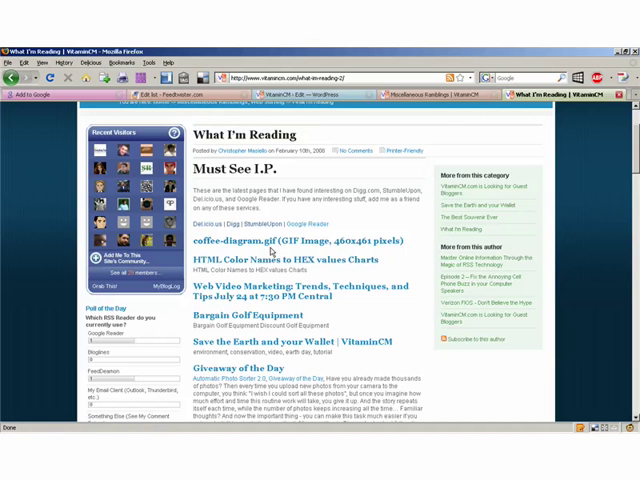
pyautogui.moveTo(264, 314)
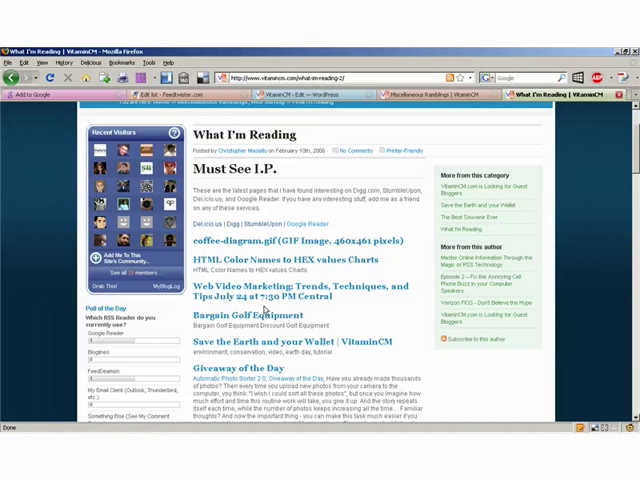
pyautogui.scroll(-3)
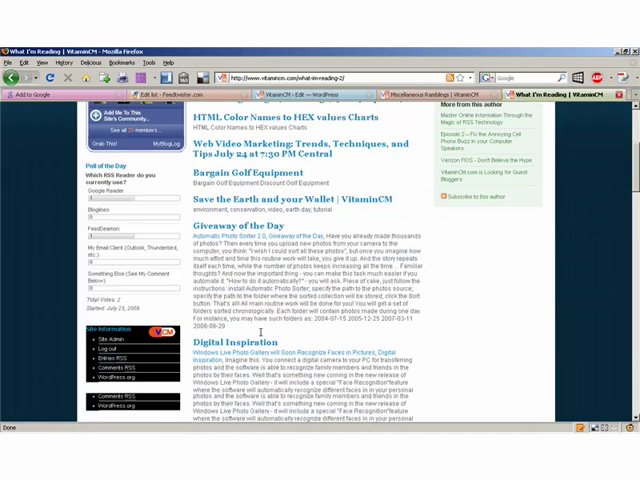
pyautogui.scroll(-3)
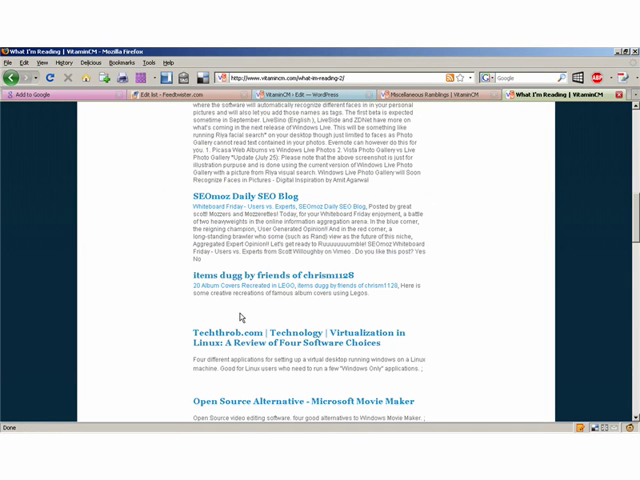